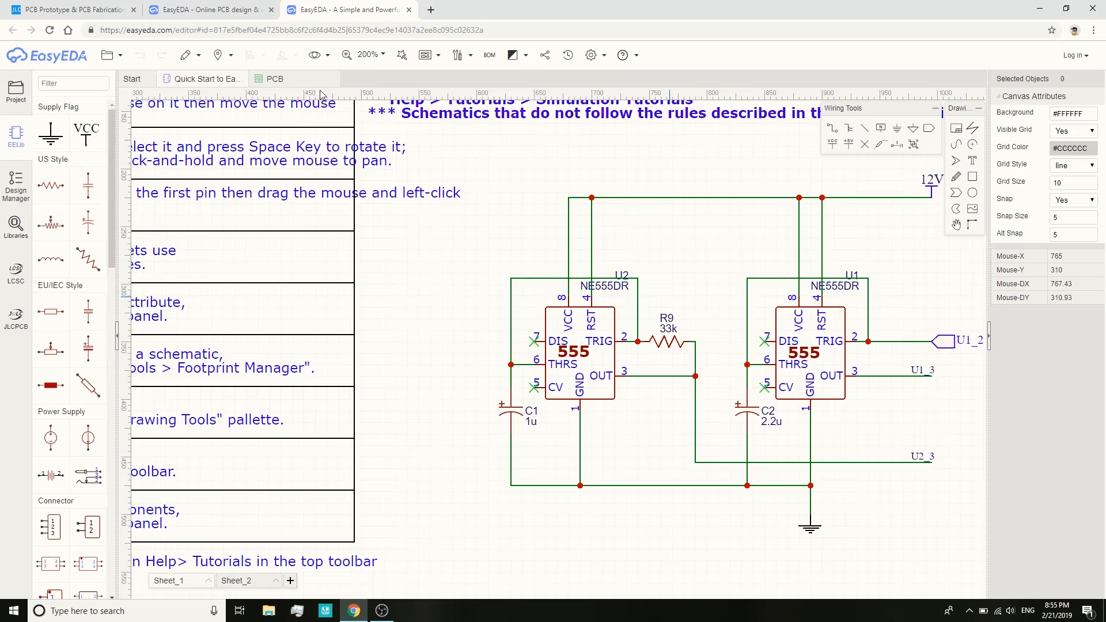
Step: Open the demo board's PCB layout, zoom in on it, then switch to the JLCPCB tab
click(273, 79)
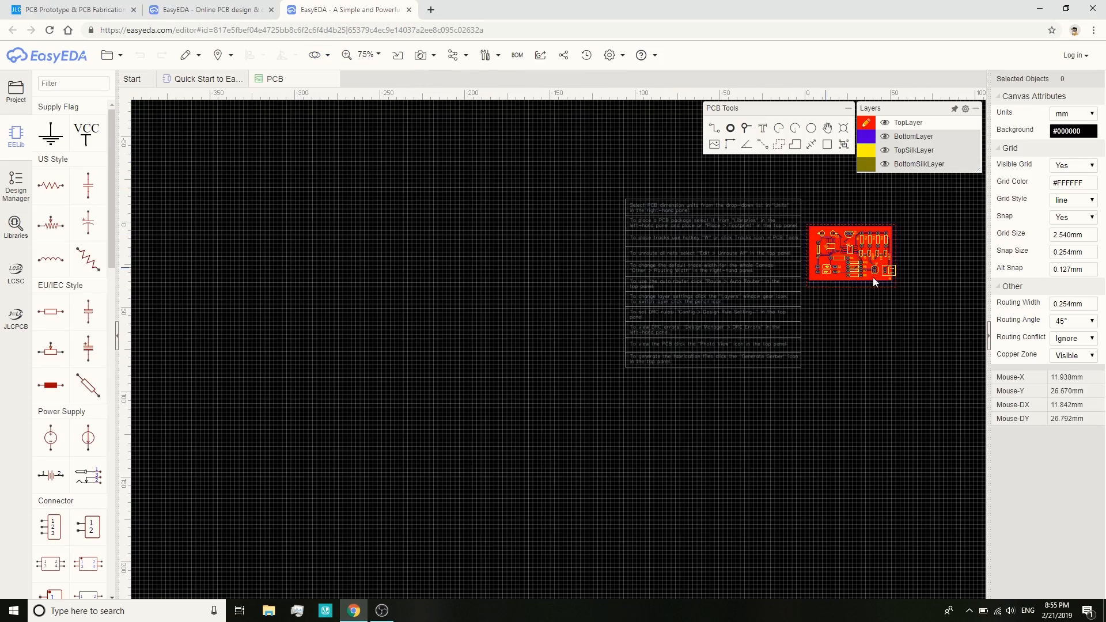
scroll(up, 3)
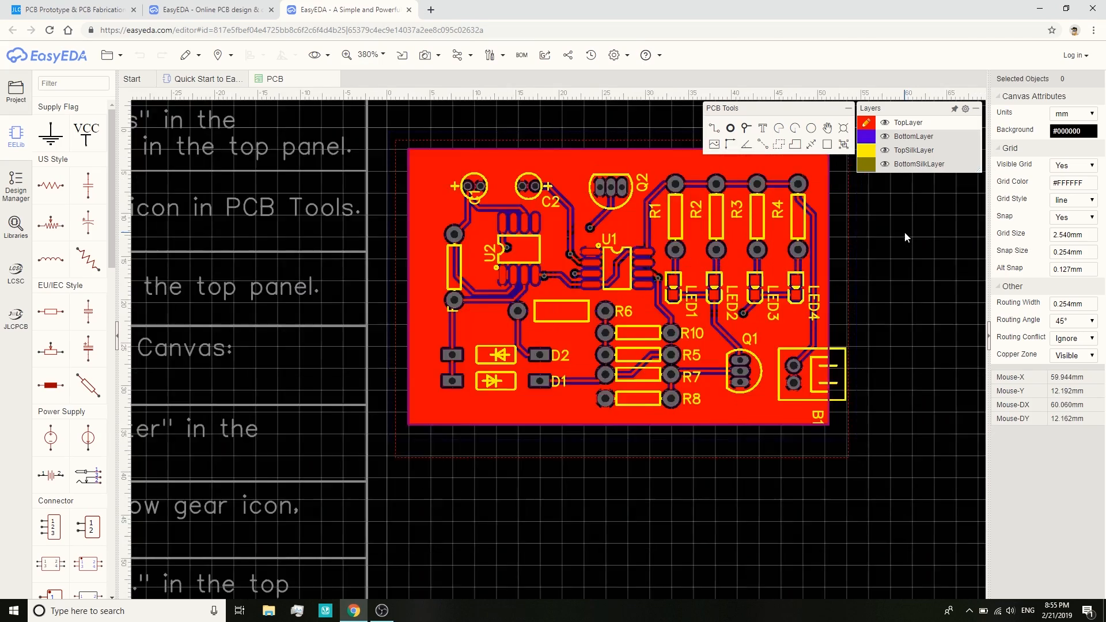
click(71, 9)
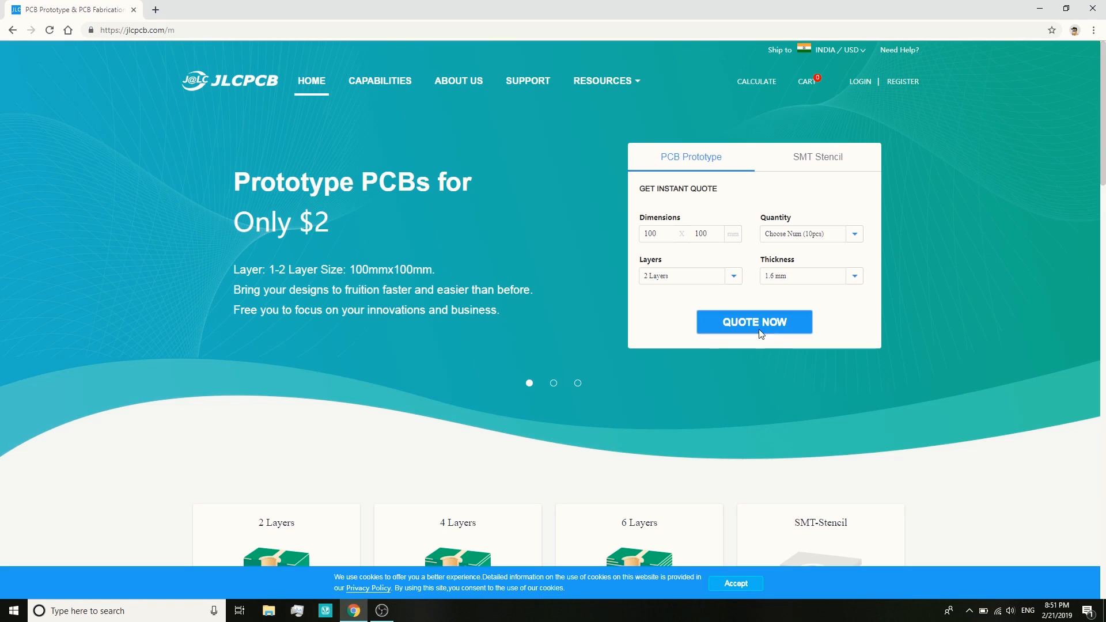
Step: Look over the JLCPCB home page and its Get Instant Quote form
click(754, 321)
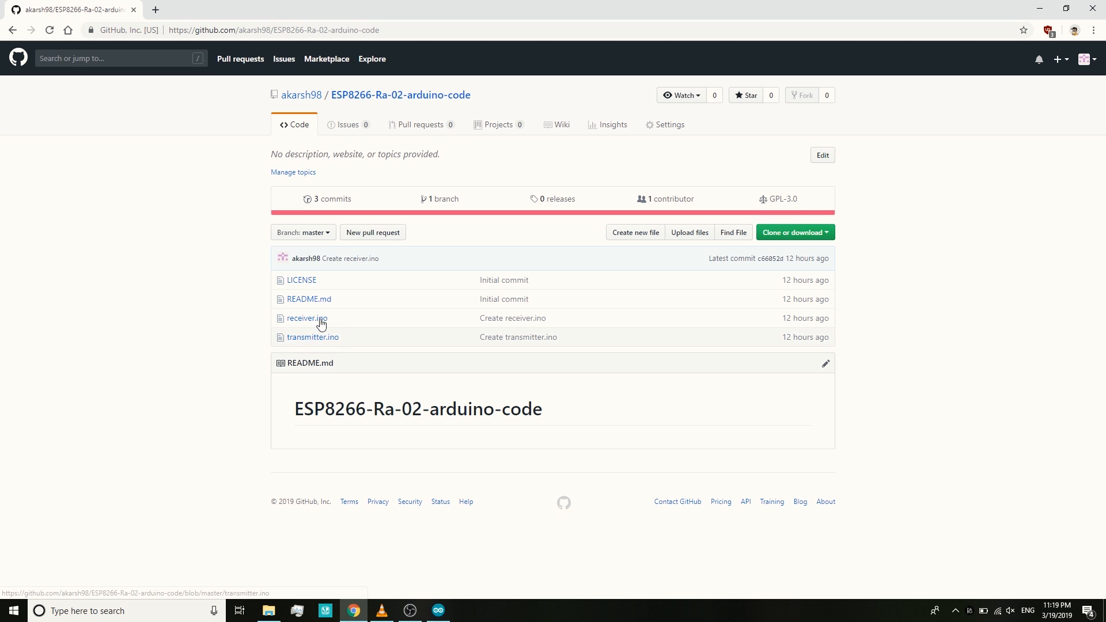
mouse_move(305, 318)
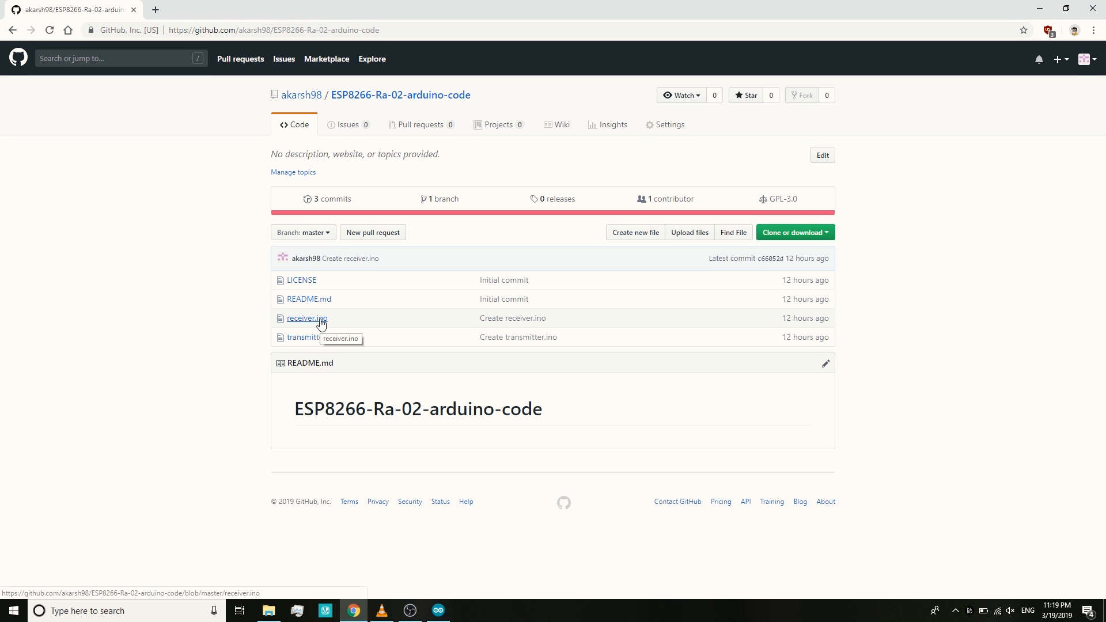
click(437, 611)
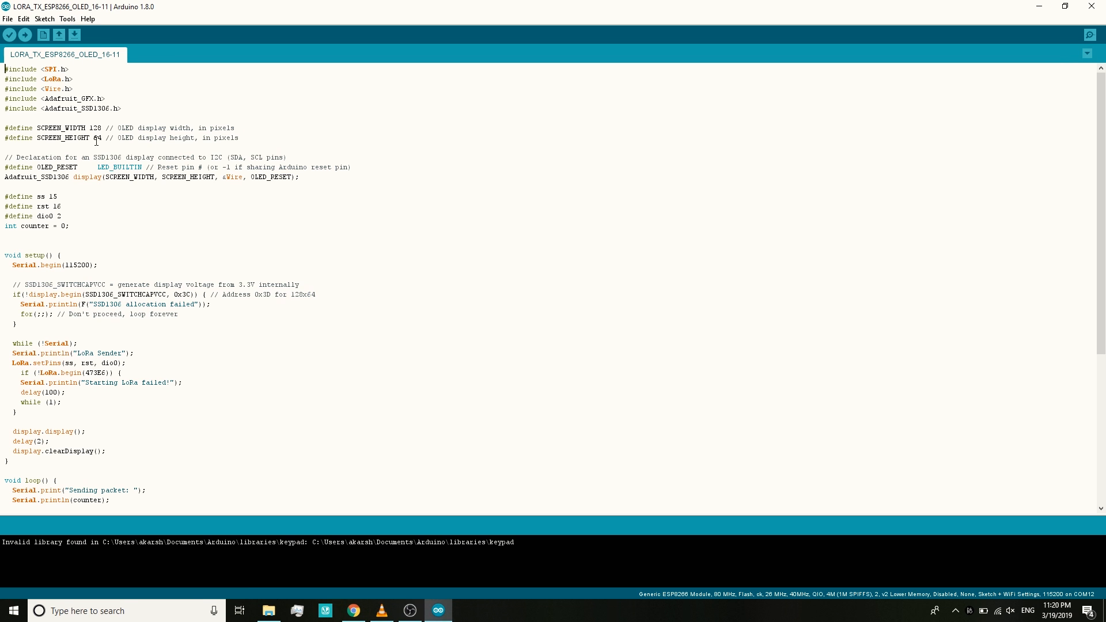
click(66, 19)
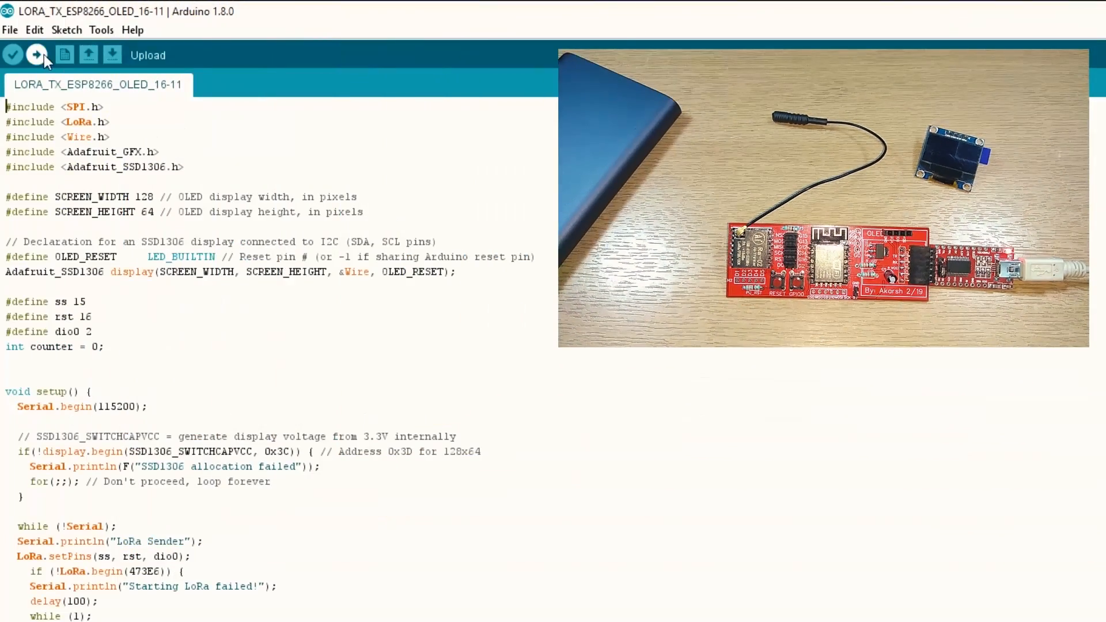
click(36, 56)
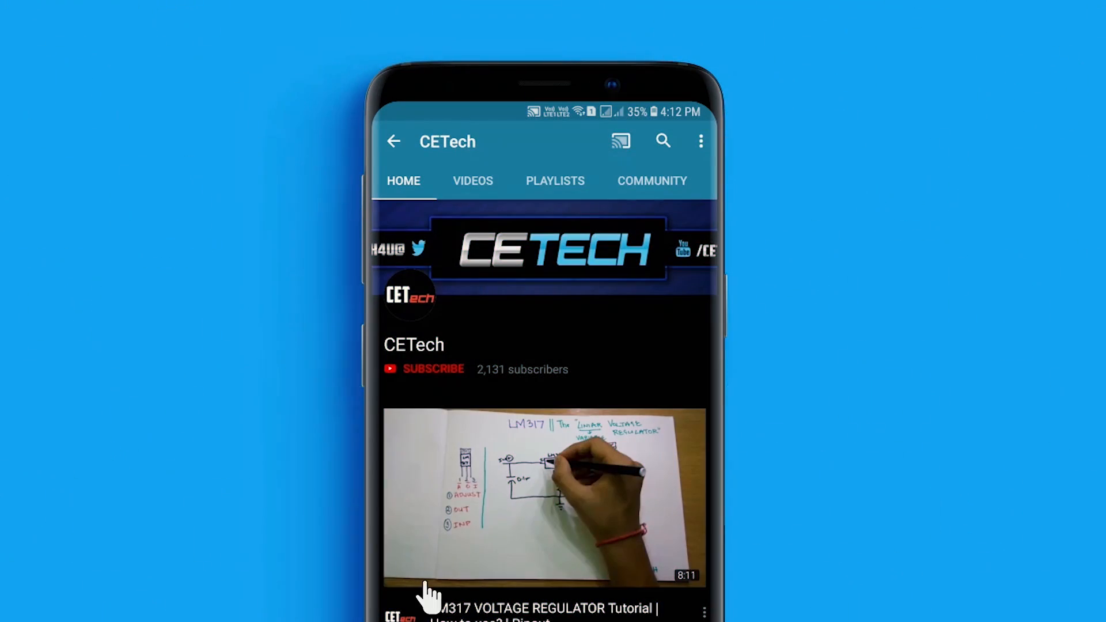
Step: Subscribe to CETech and enable the notification bell for new videos
click(424, 369)
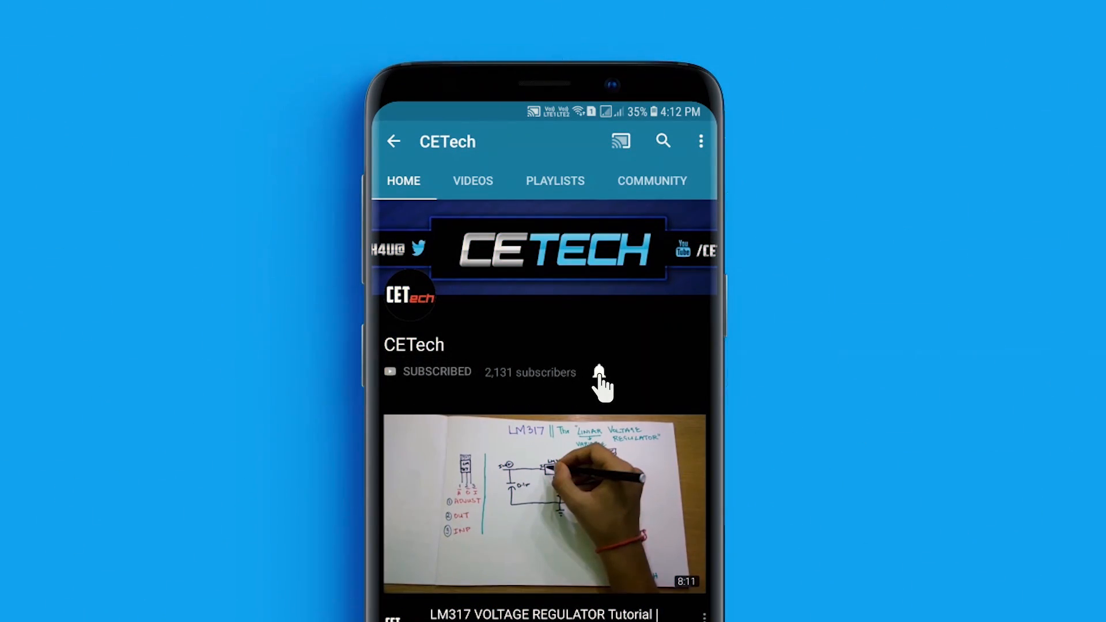
click(599, 371)
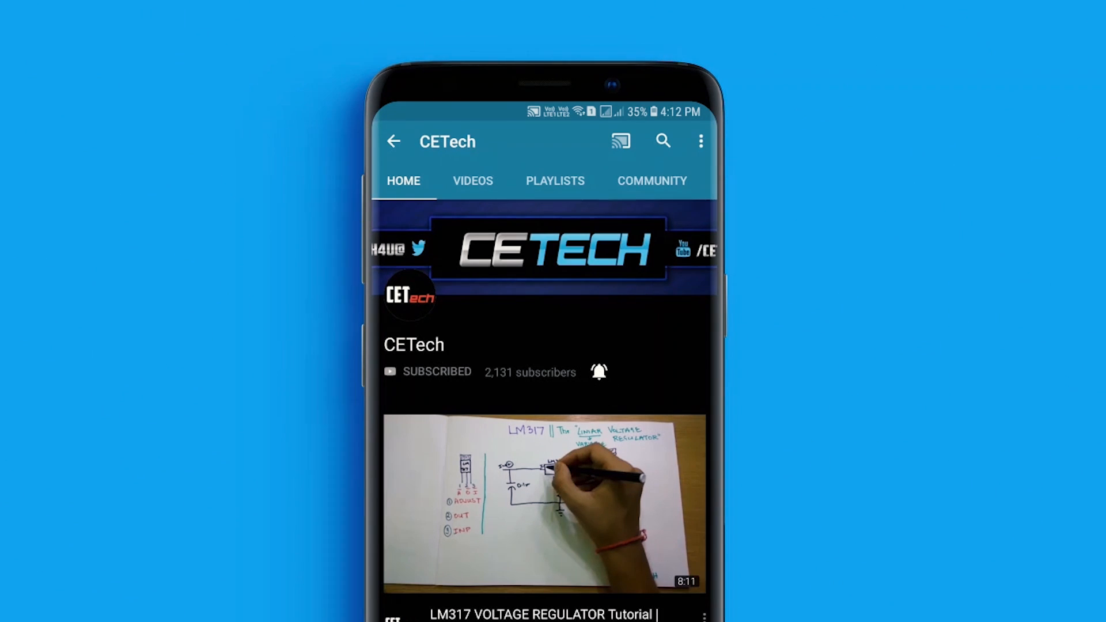